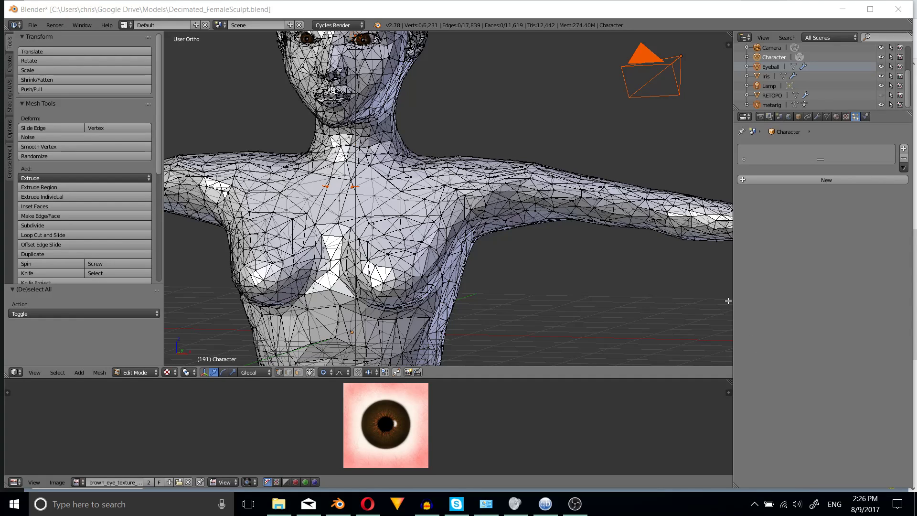
mouse_move(497, 290)
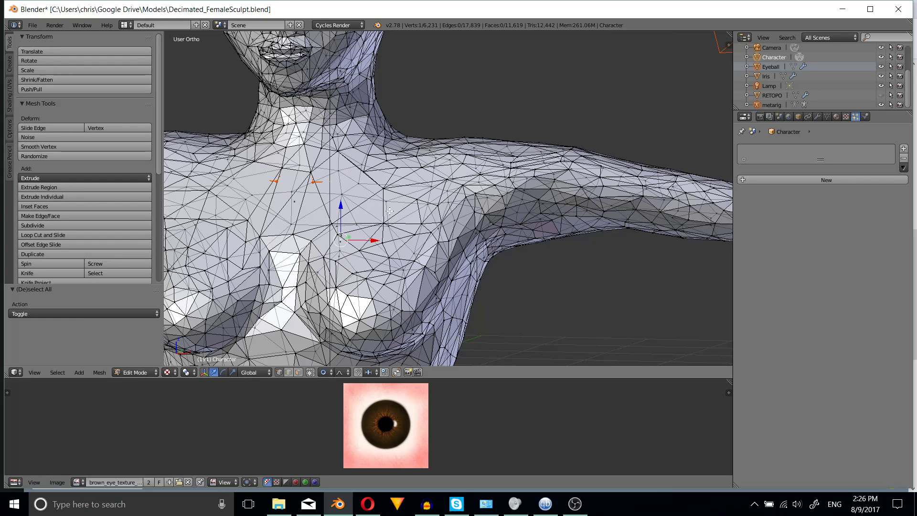
- Select all vertices of the Character mesh in Edit Mode
key("h")
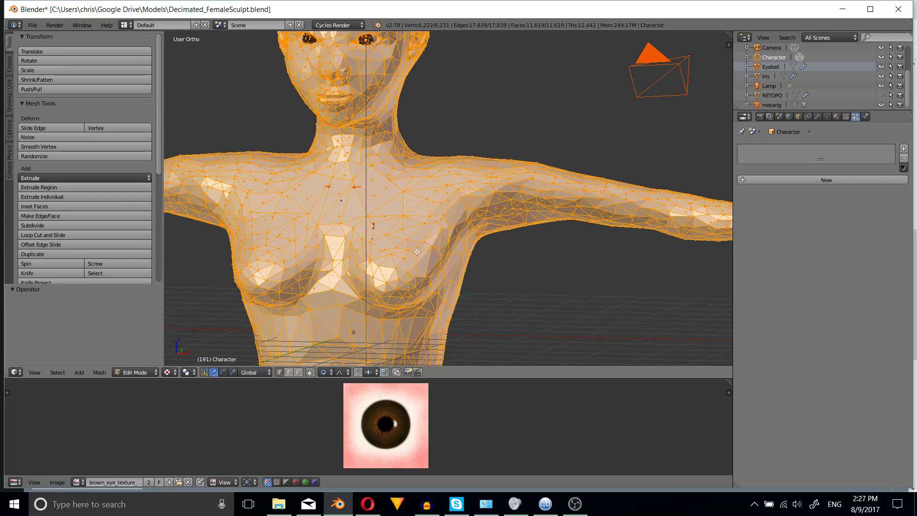
- Select everything and run Mesh > Clean up > Delete Loose, removing 9 stray vertices
key("a")
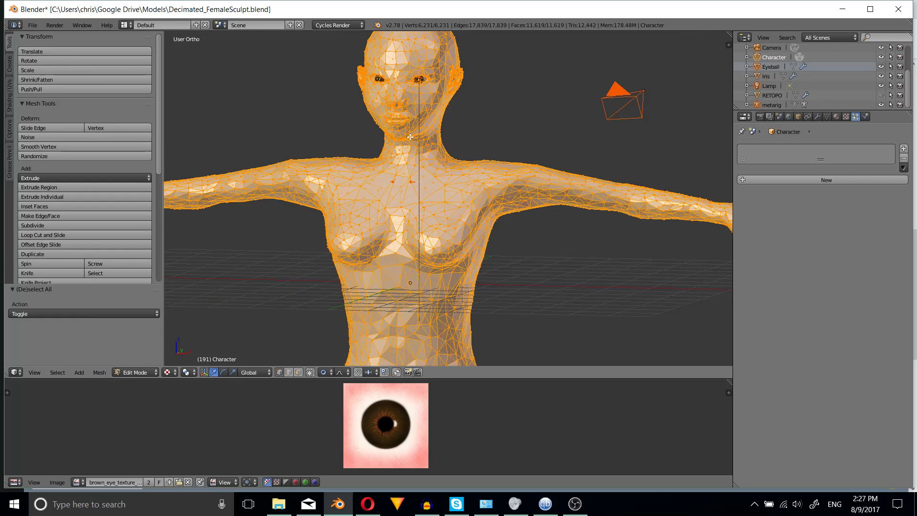
left_click(99, 372)
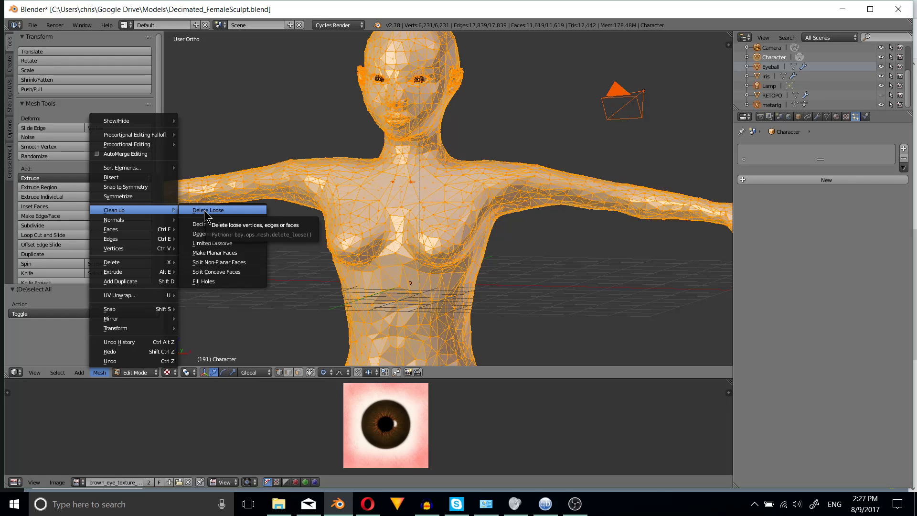
left_click(208, 210)
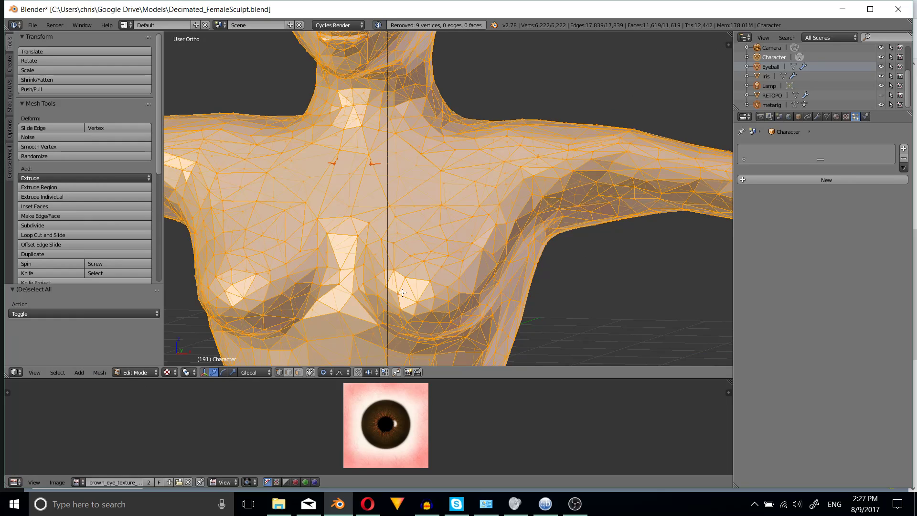
- Run Clean up > Degenerate Dissolve, removing 4 zero-length edges and 4 faces
left_click(99, 372)
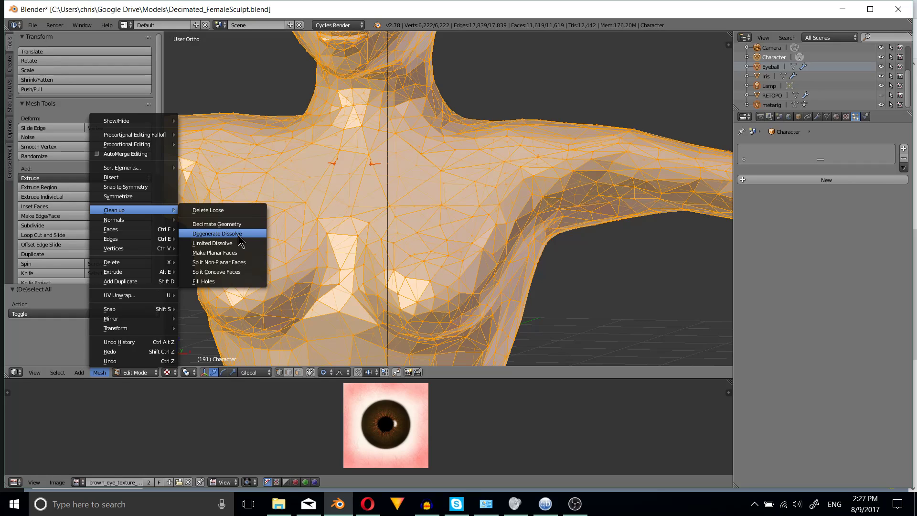
mouse_move(216, 234)
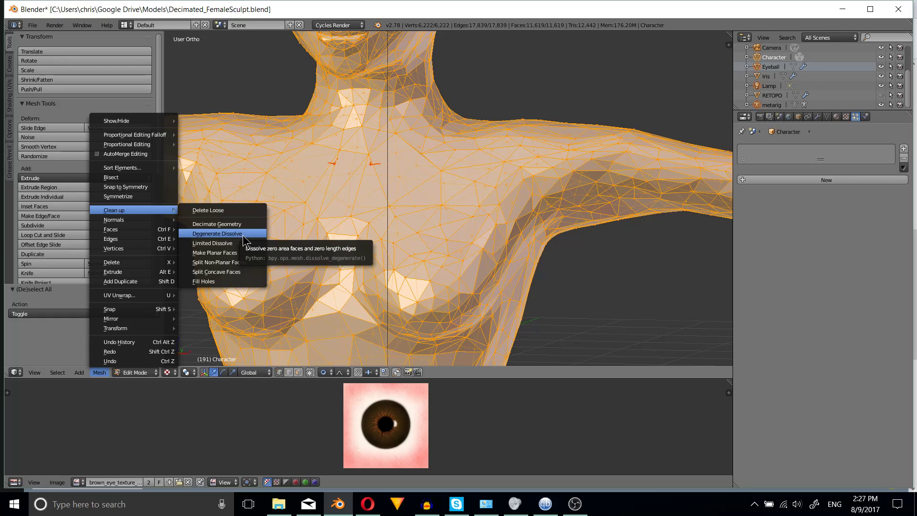
left_click(217, 233)
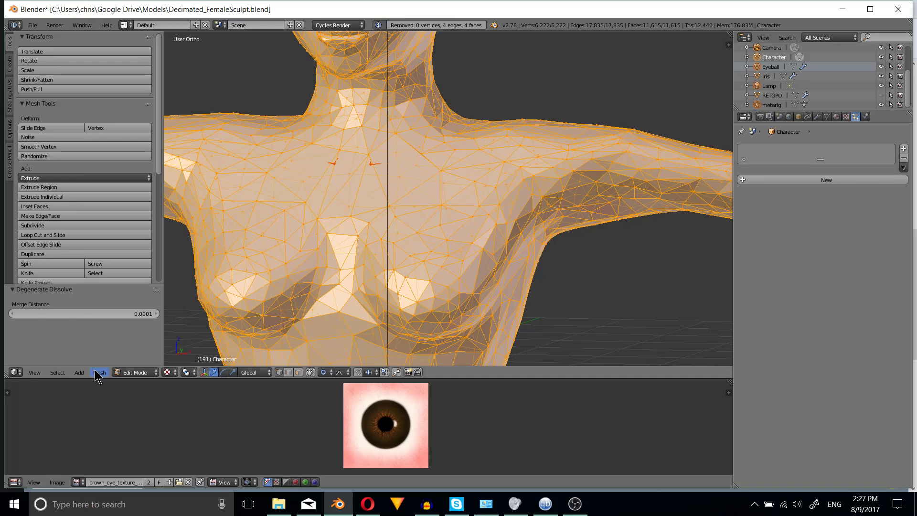
left_click(99, 372)
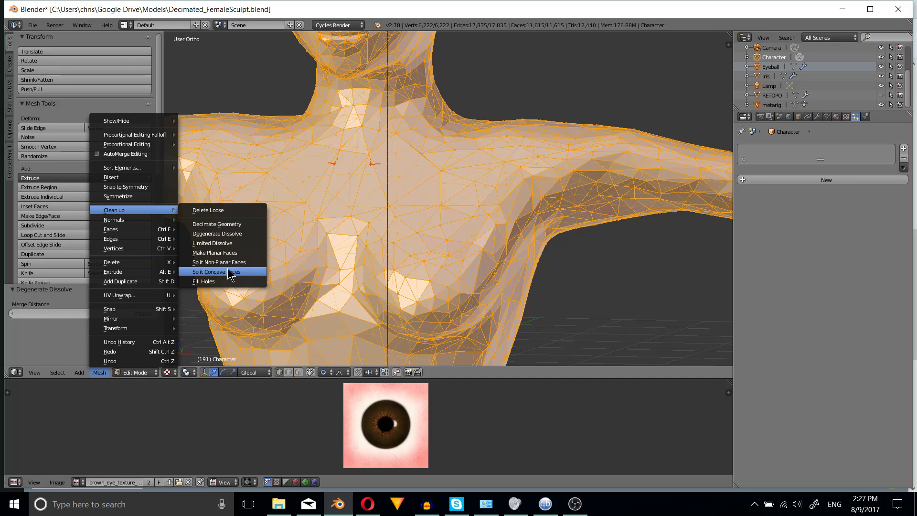
mouse_move(204, 282)
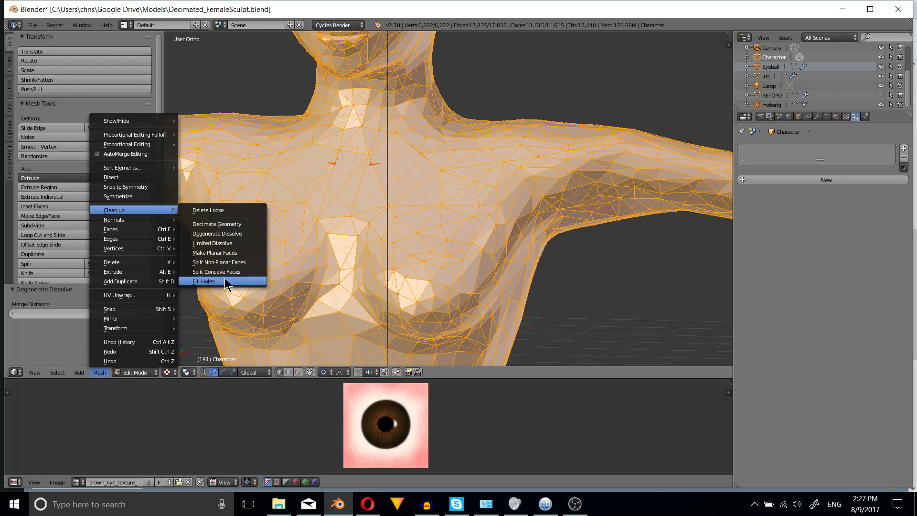
- Run Clean up > Fill Holes on the character mesh
left_click(203, 282)
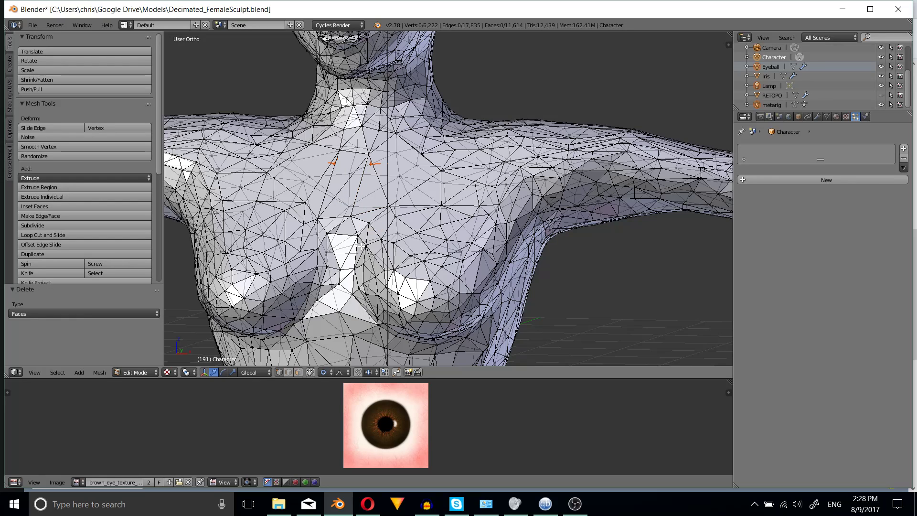
- Inspect the chest mesh, then leave Edit Mode to view the whole cleaned figure
key("a")
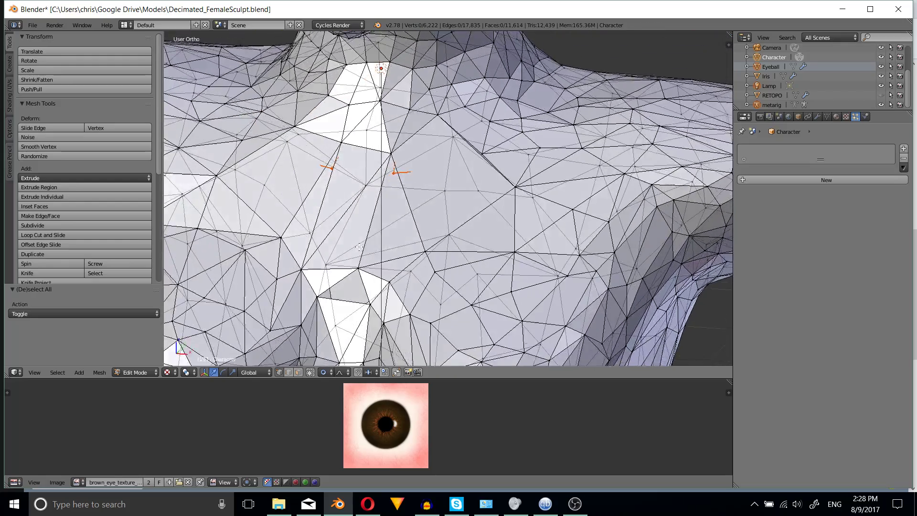
left_click(99, 372)
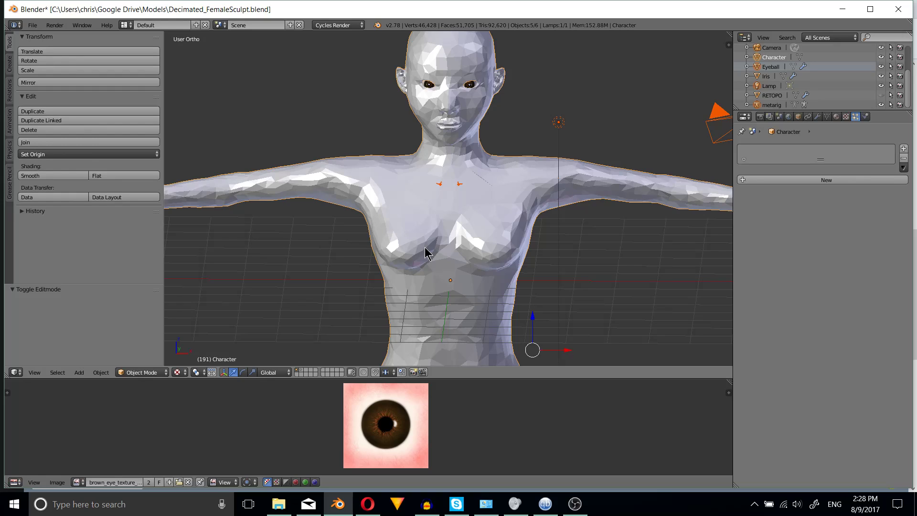
mouse_move(434, 272)
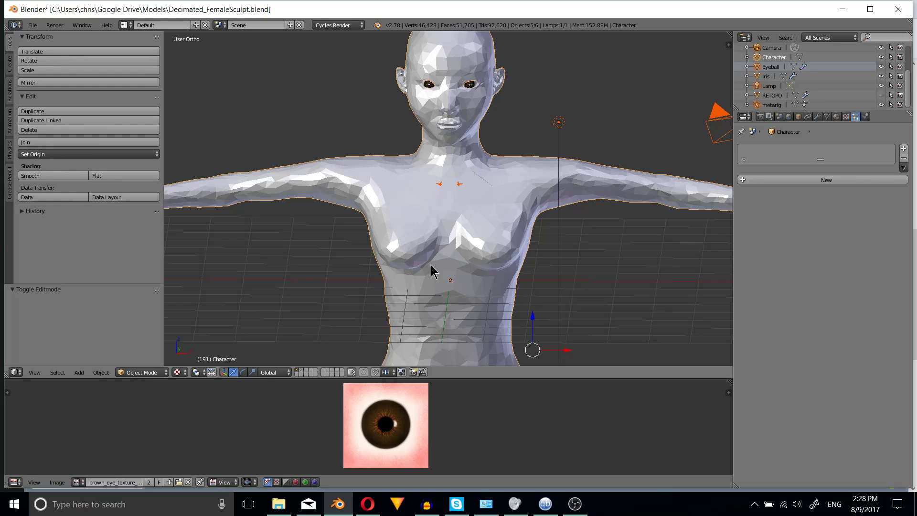
- Bring up the Mesh menu with the whole character mesh selected in Edit Mode
left_click(99, 372)
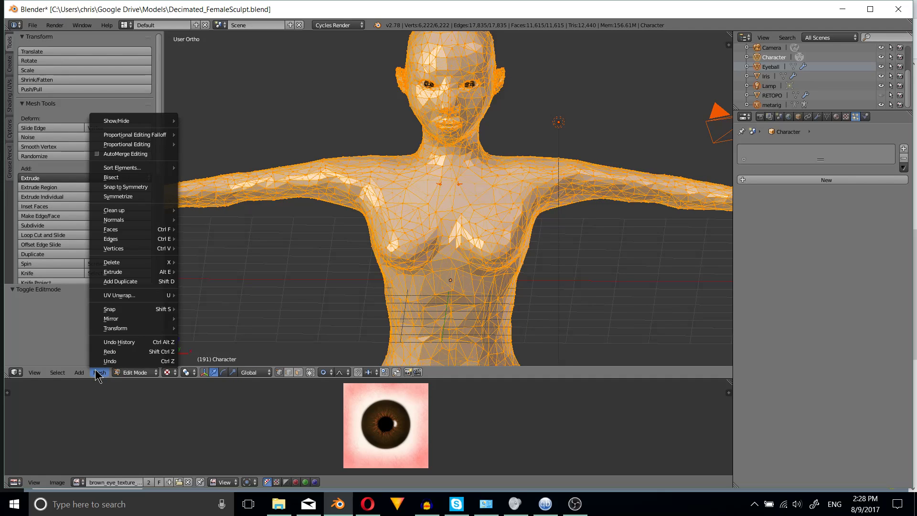
mouse_move(100, 378)
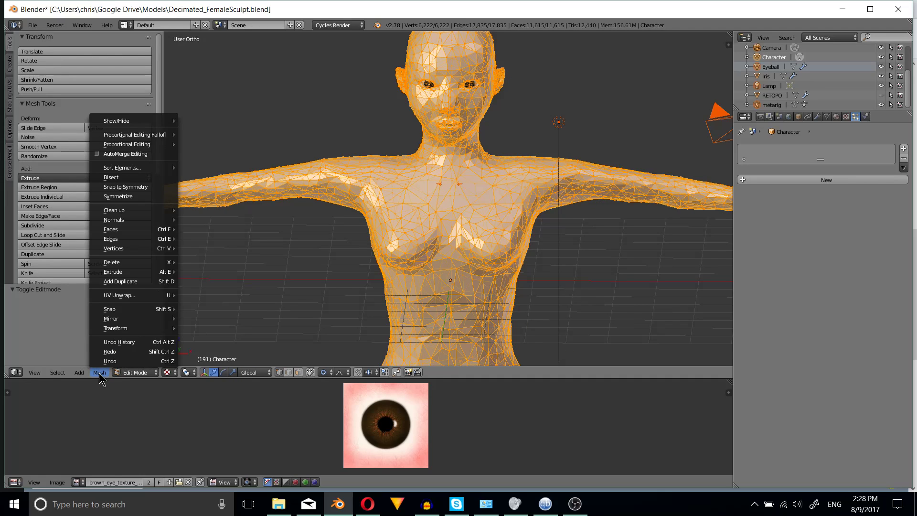